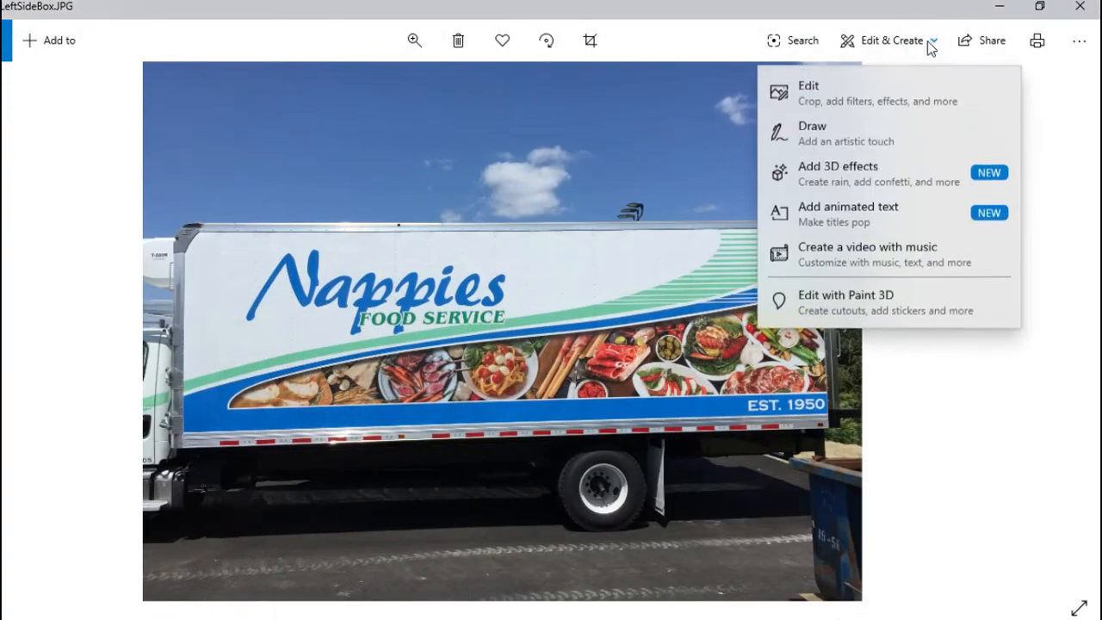
mouse_move(865, 301)
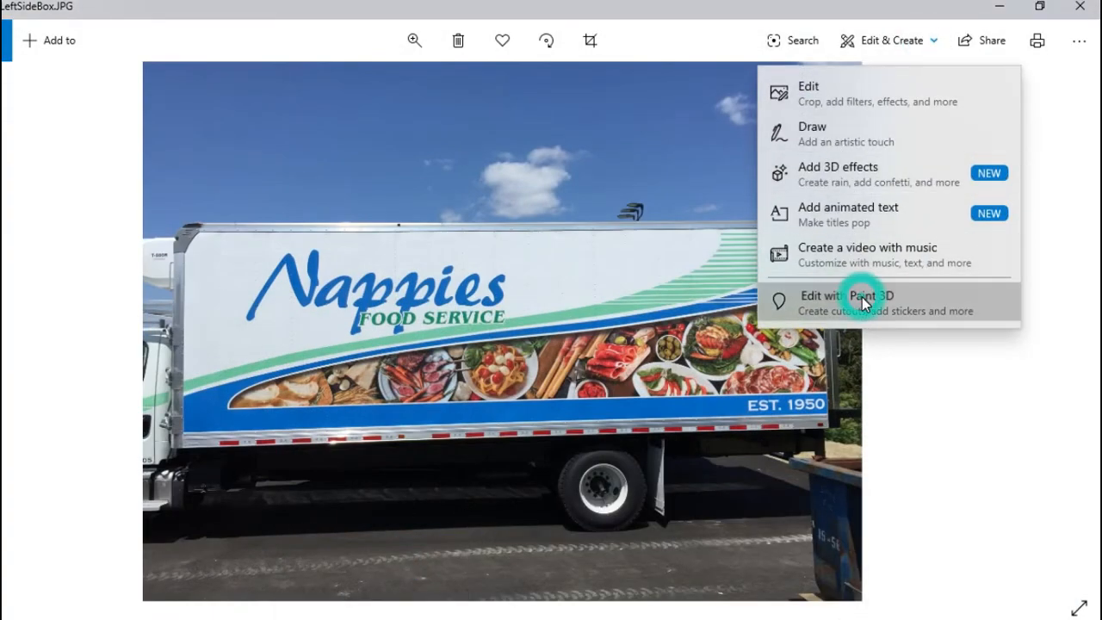
Send the truck side photo from Microsoft Photos to Paint 3D with Edit with Paint 3D
click(846, 295)
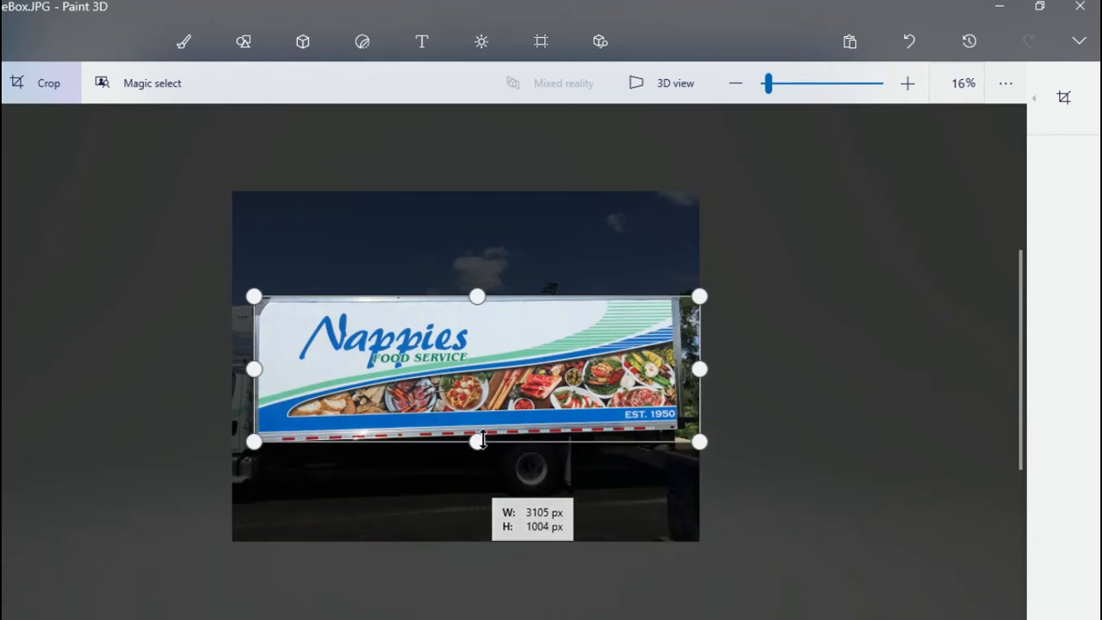
Pull the crop's bottom and right edges in to the decal panel and apply the crop
drag(478, 442, 477, 437)
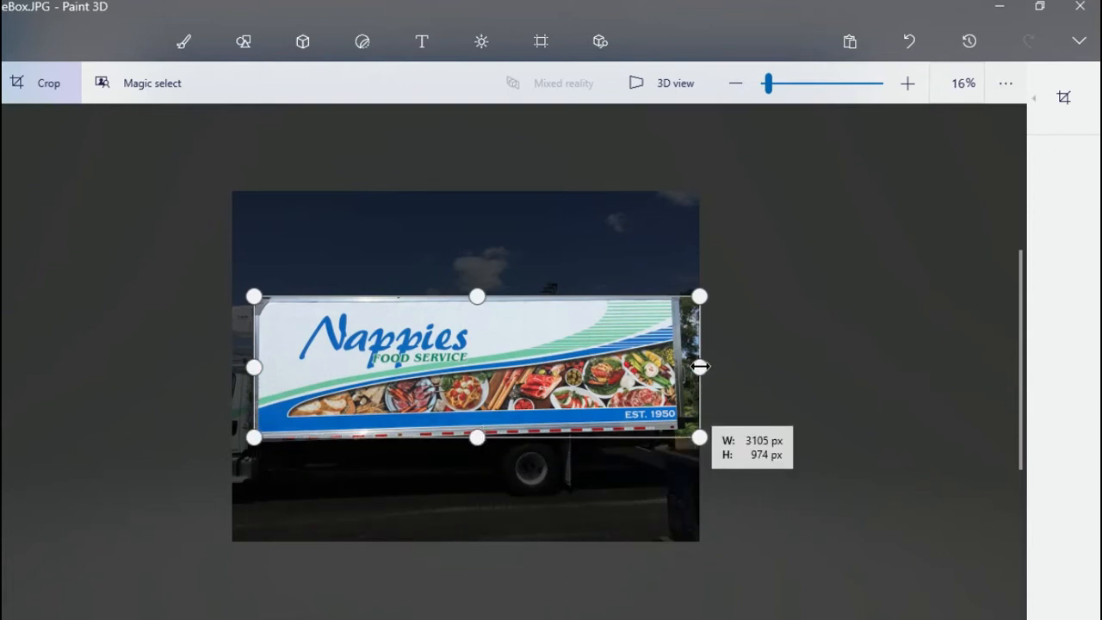
drag(697, 367, 680, 367)
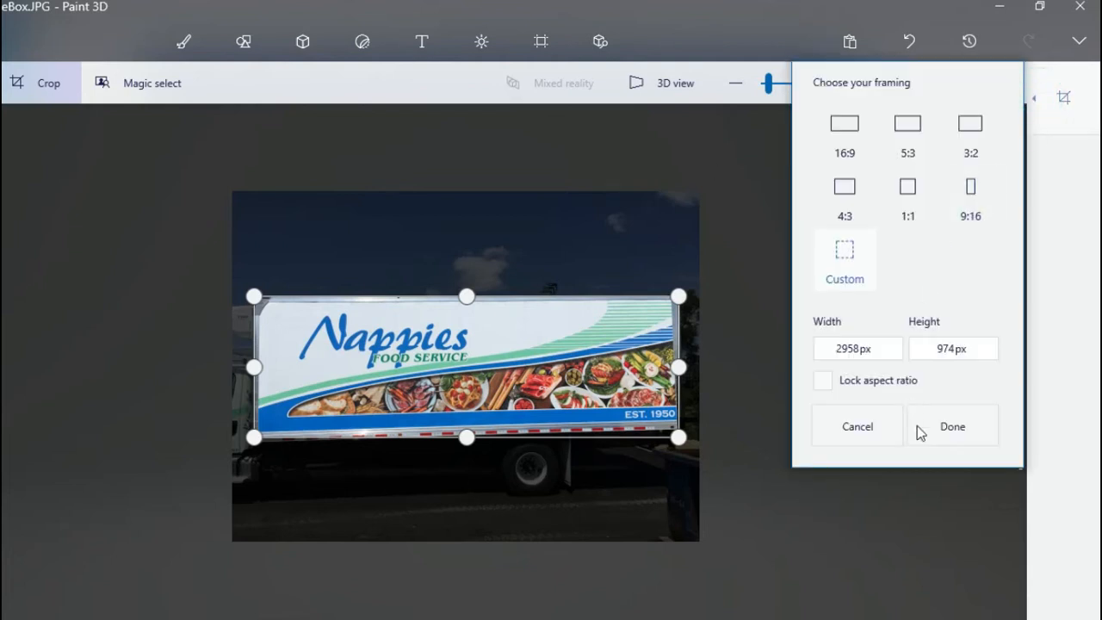
click(951, 426)
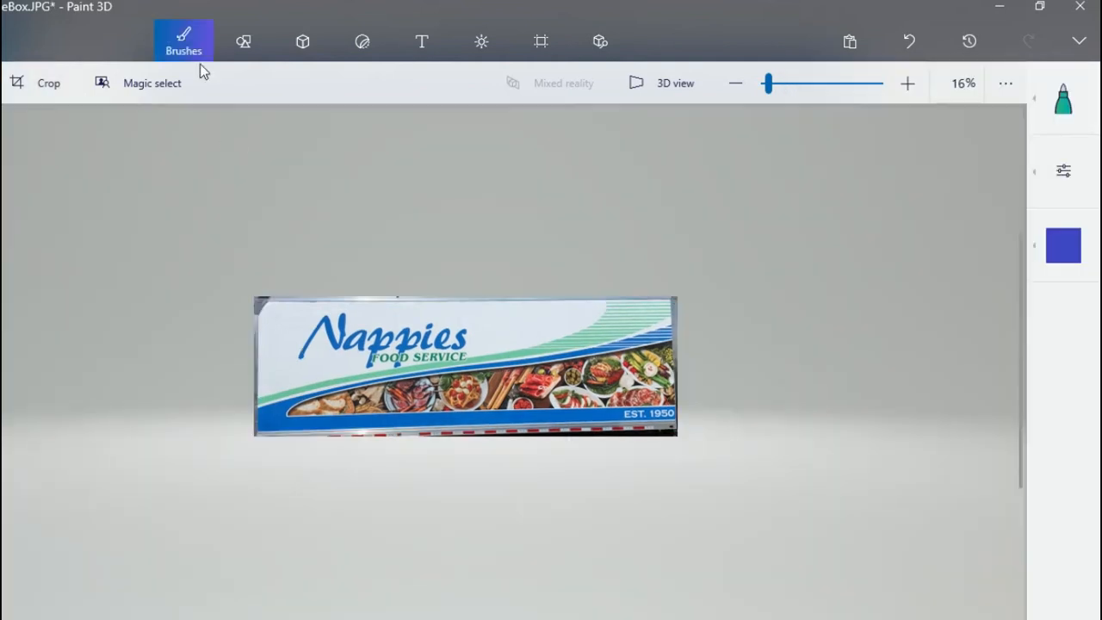
Zoom in to 33% and reopen the crop frame to check the panel's edges
click(906, 84)
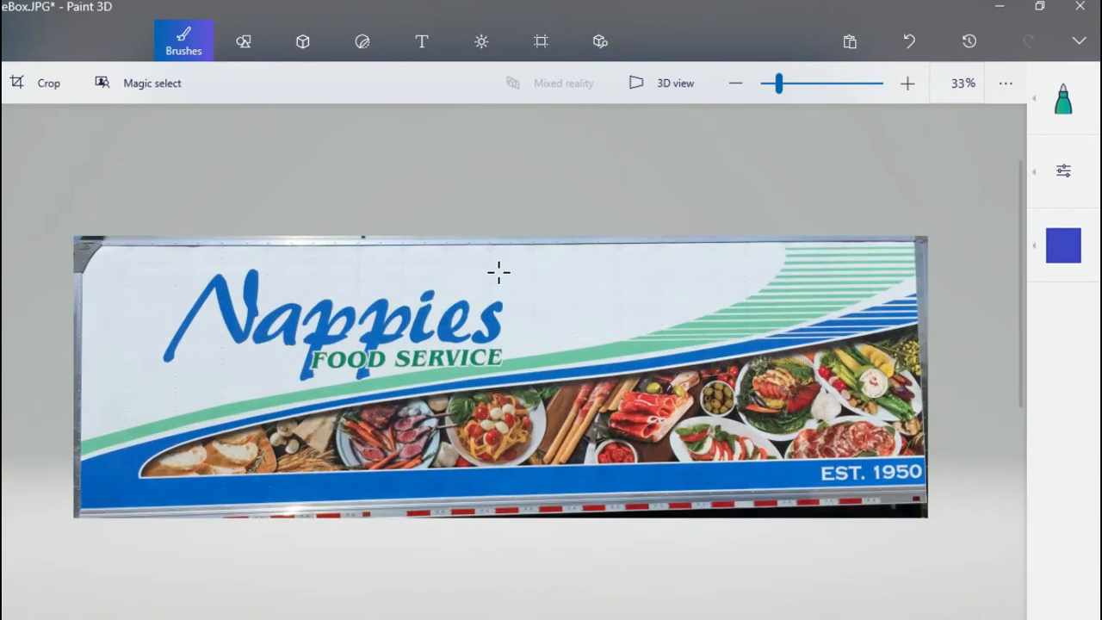
click(38, 82)
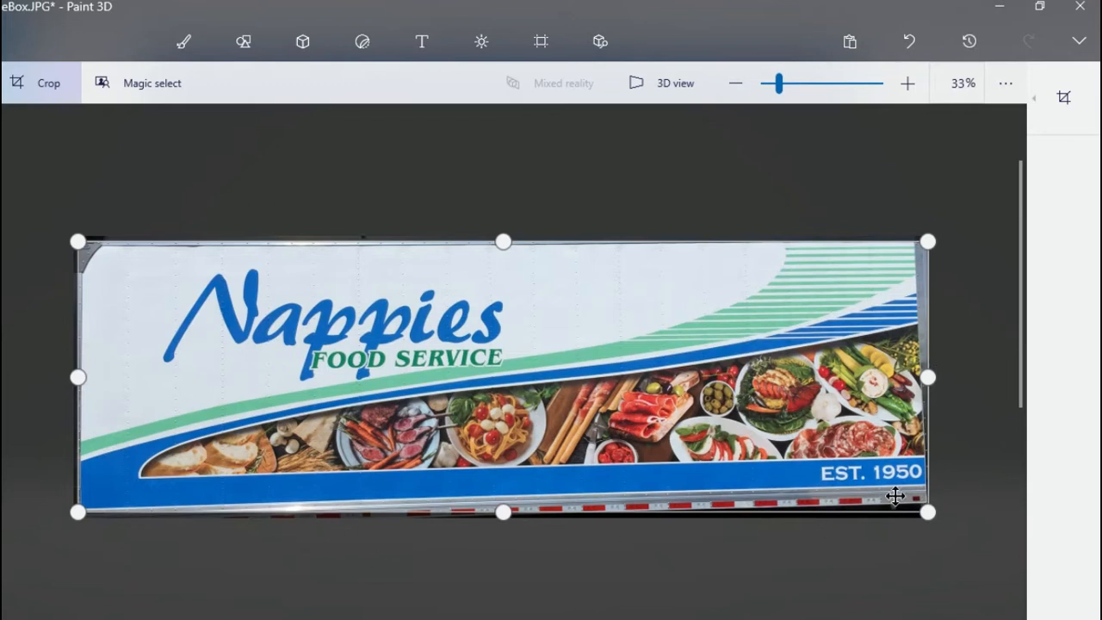
mouse_move(1031, 147)
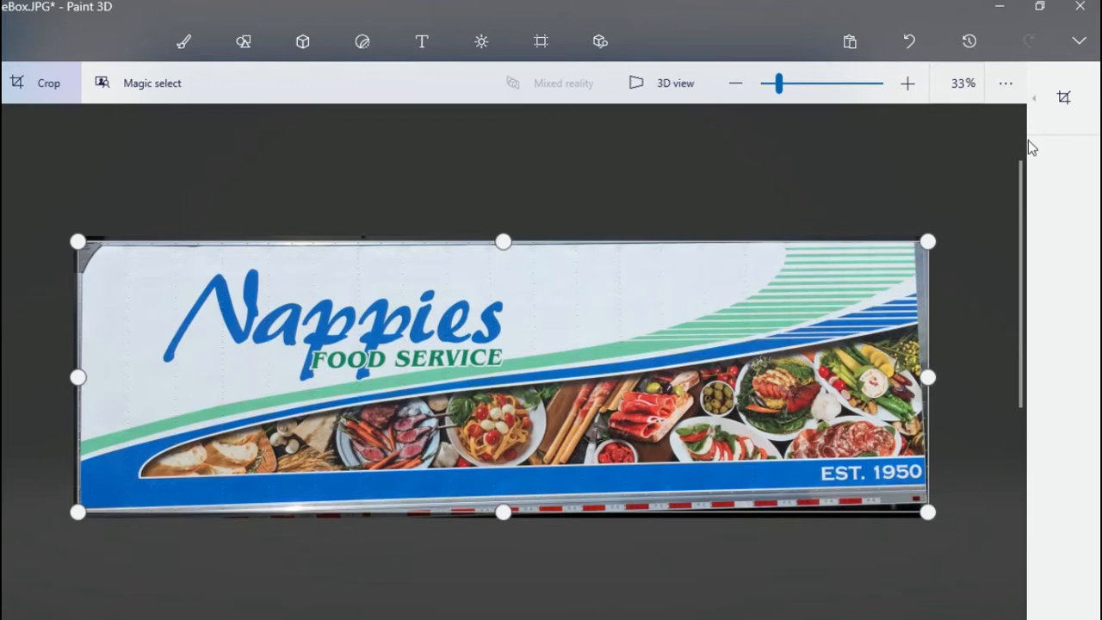
click(183, 40)
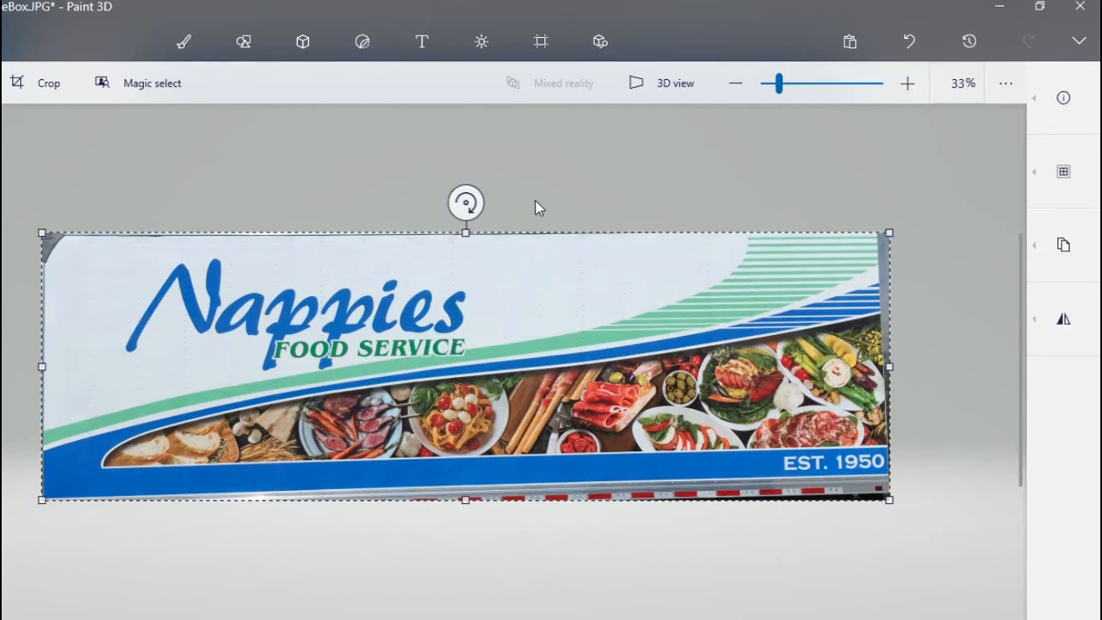
Rotate the decal panel about 3° and stretch its top and bottom to the canvas edges
drag(465, 202, 473, 200)
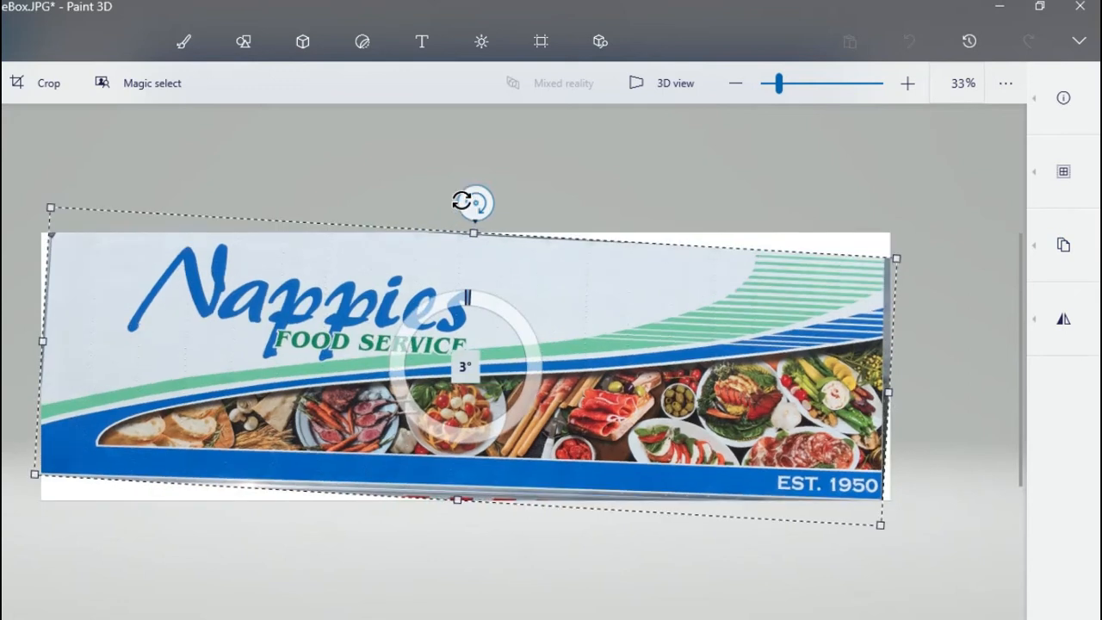
drag(472, 202, 465, 203)
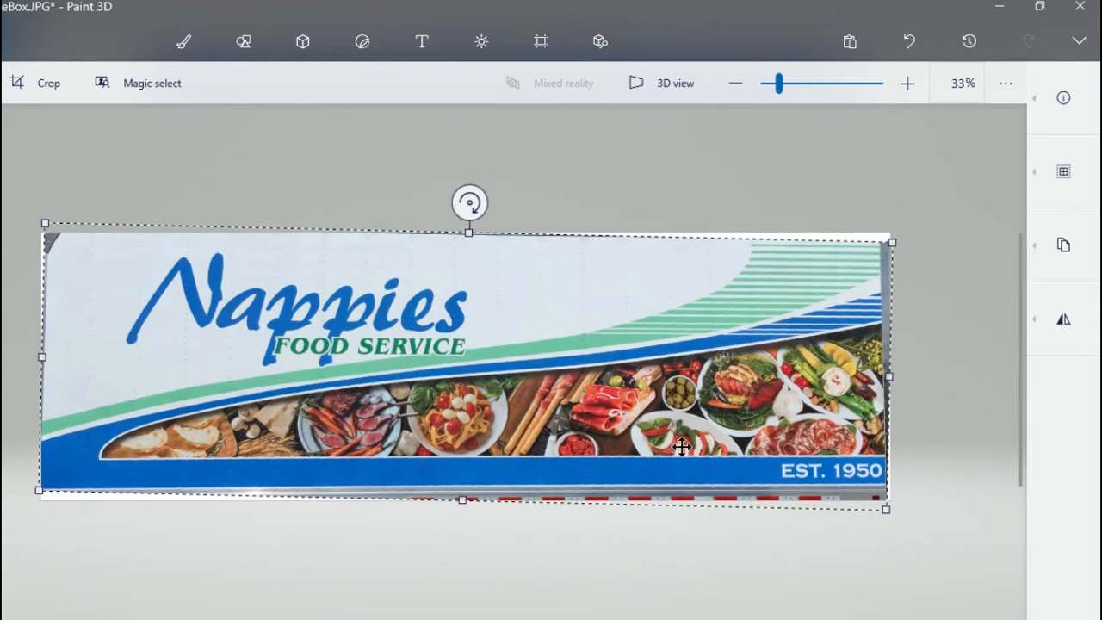
click(183, 41)
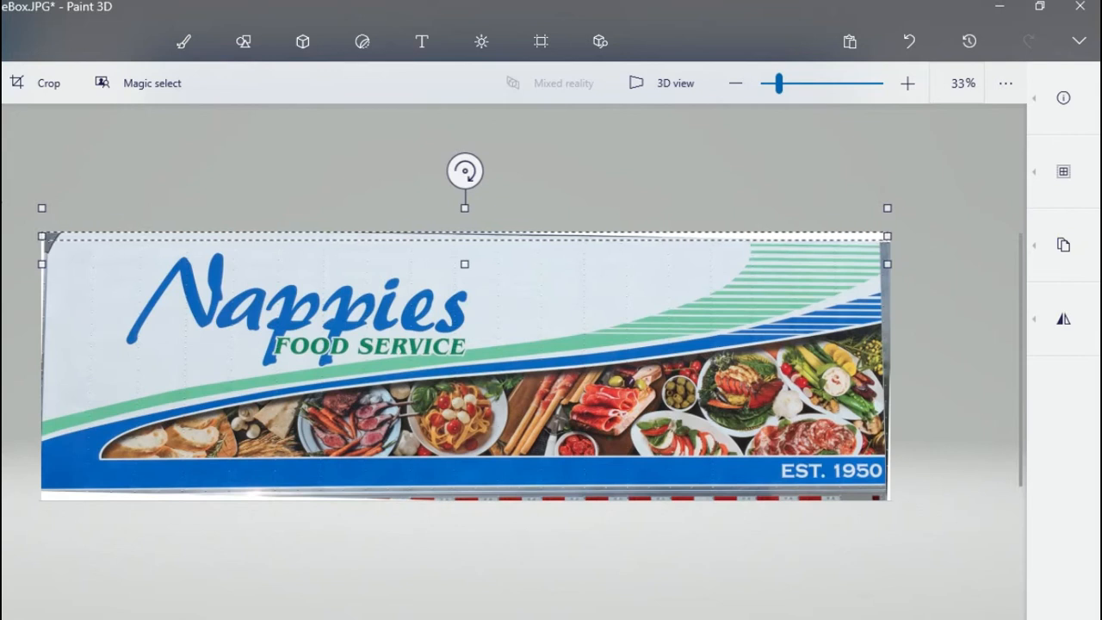
click(182, 40)
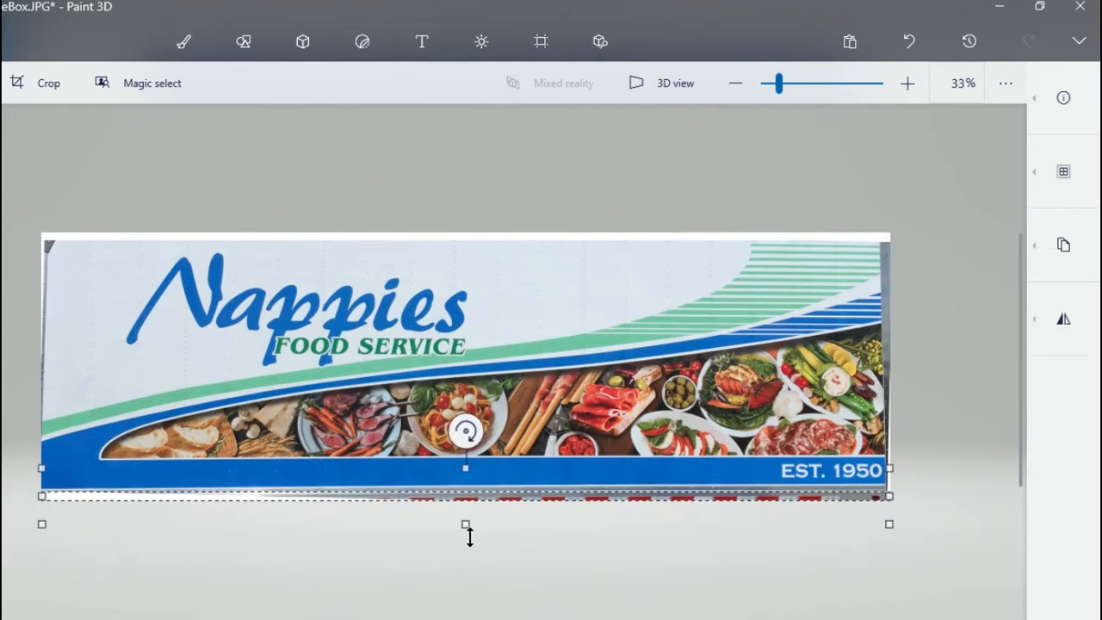
click(184, 40)
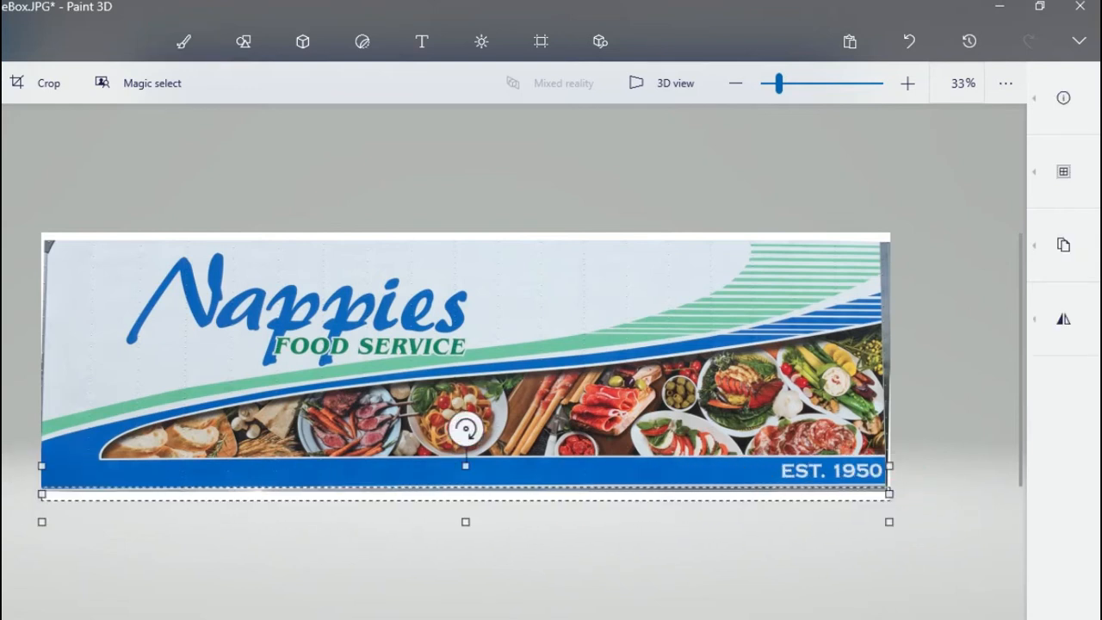
click(183, 40)
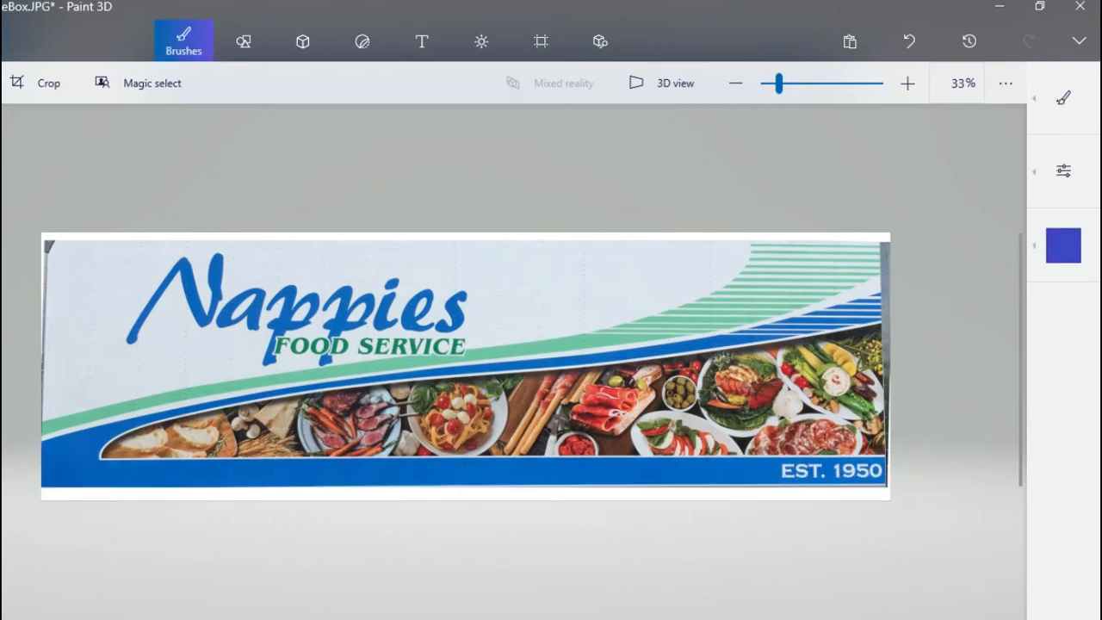
Draw a narrow white-filled 2D rectangle over the decal panel's right edge
click(244, 41)
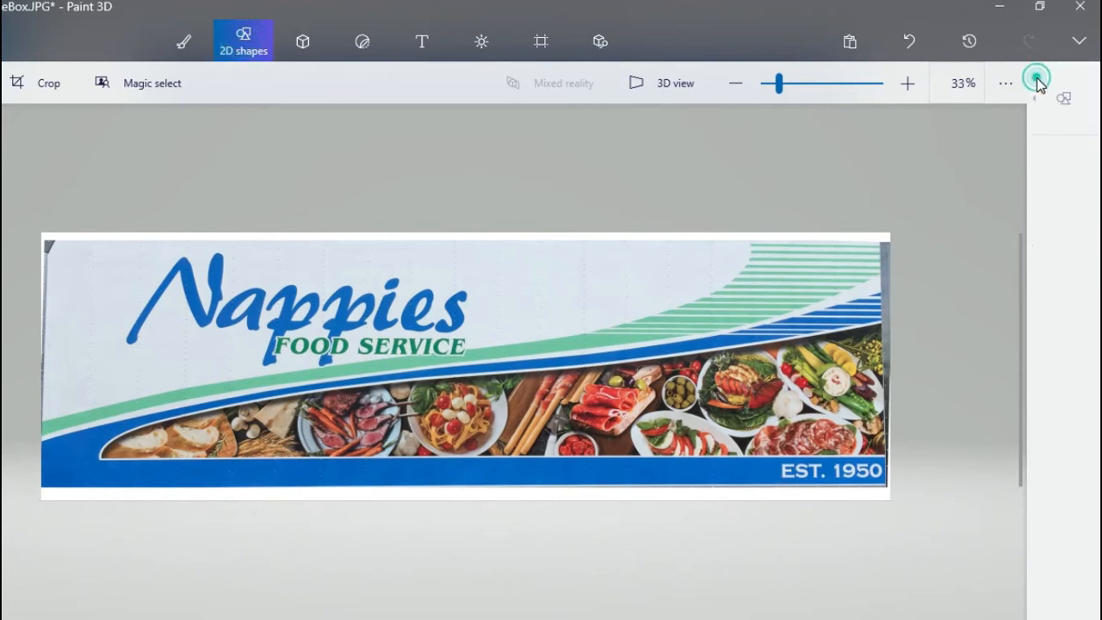
click(242, 41)
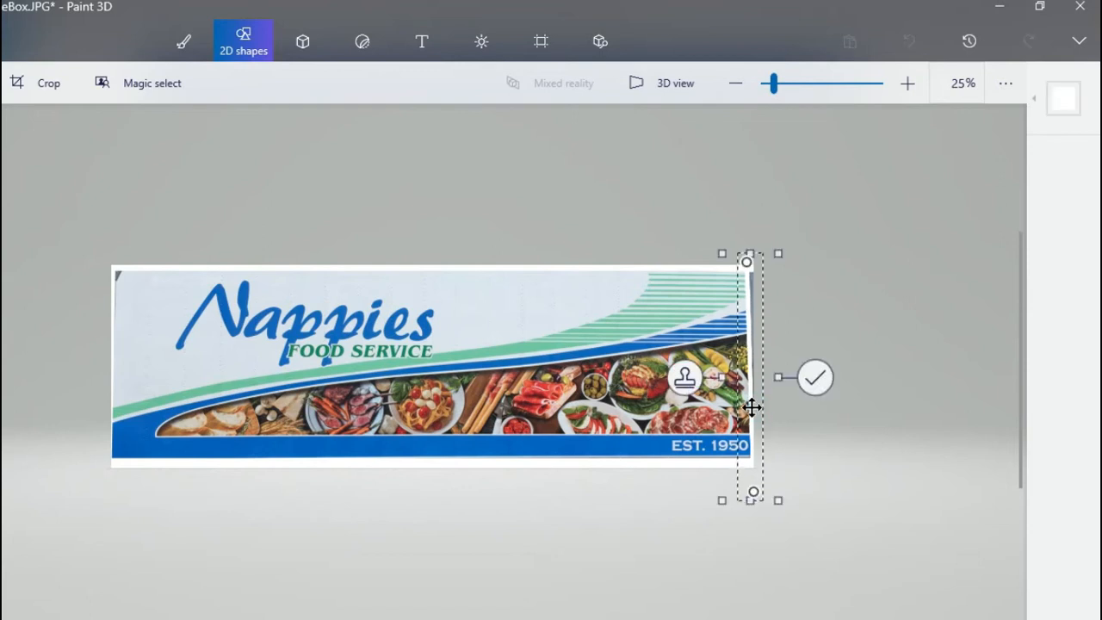
click(183, 41)
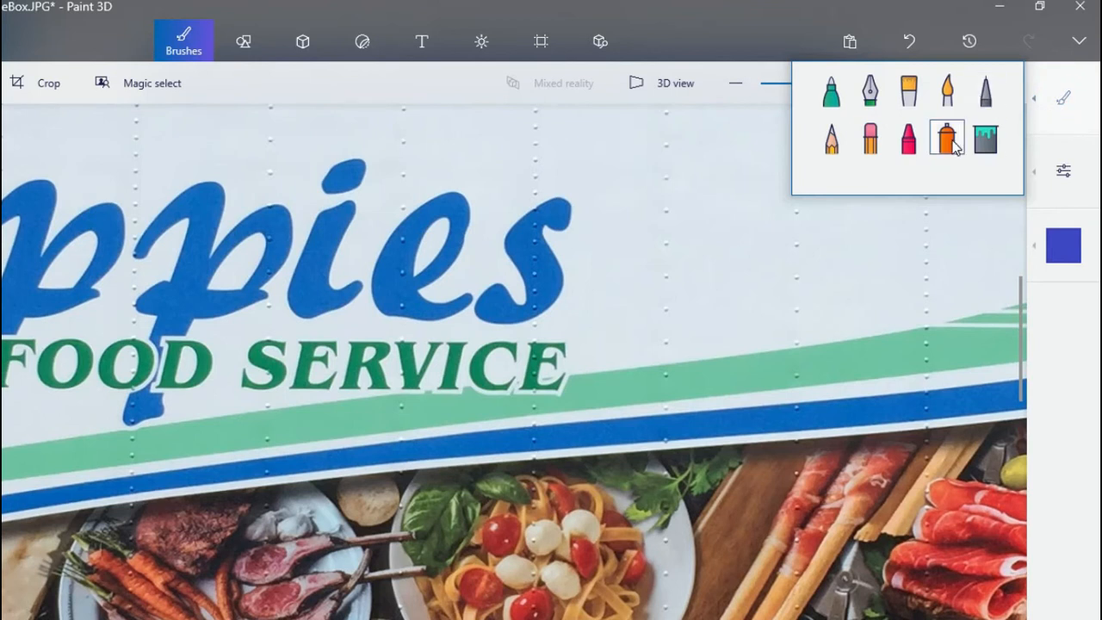
Set up a green spray-can brush at 75 px and 25% opacity, then zoom out slightly
click(947, 138)
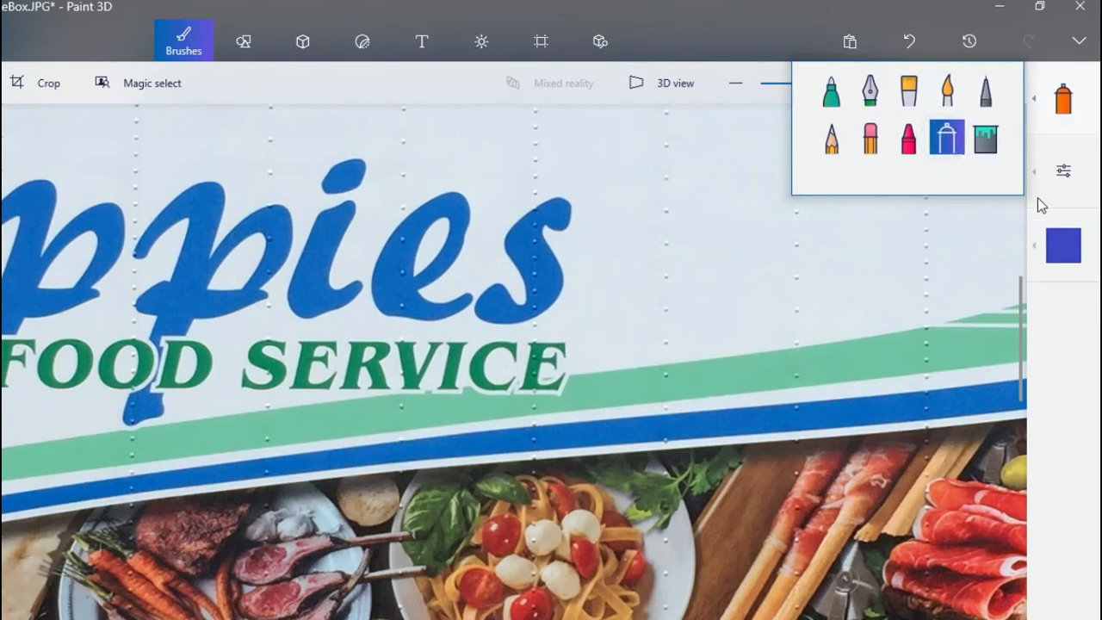
click(946, 138)
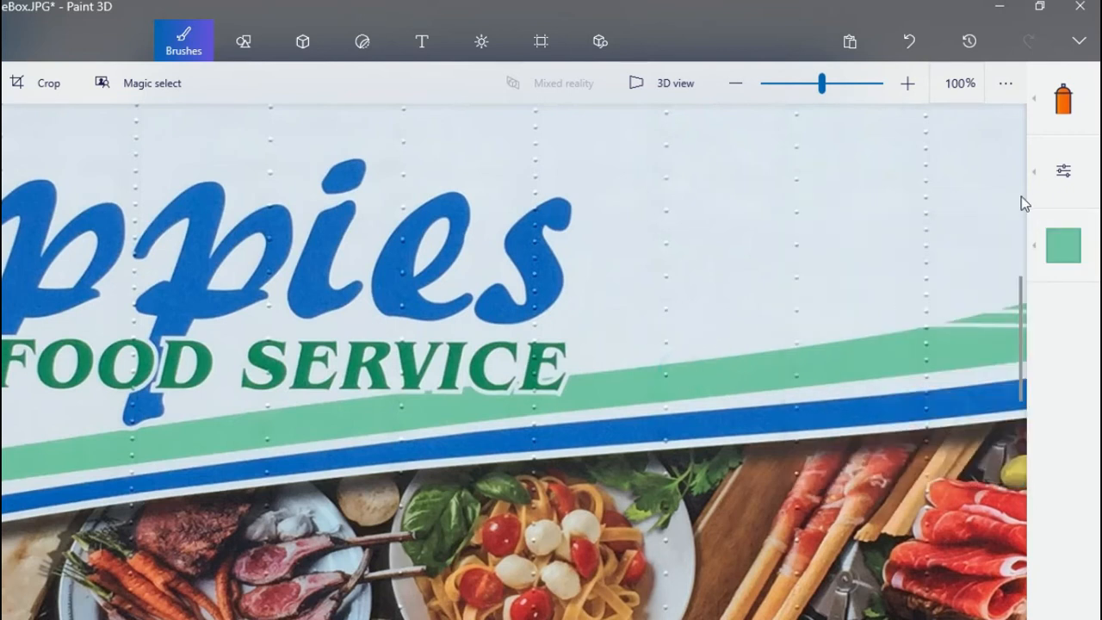
mouse_move(670, 379)
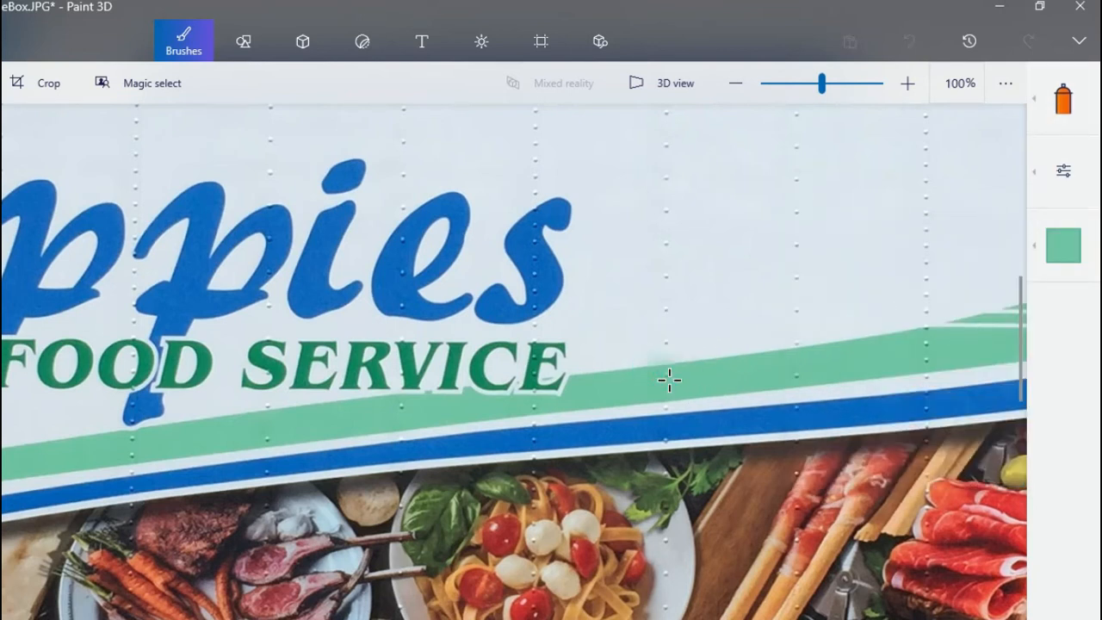
click(1064, 99)
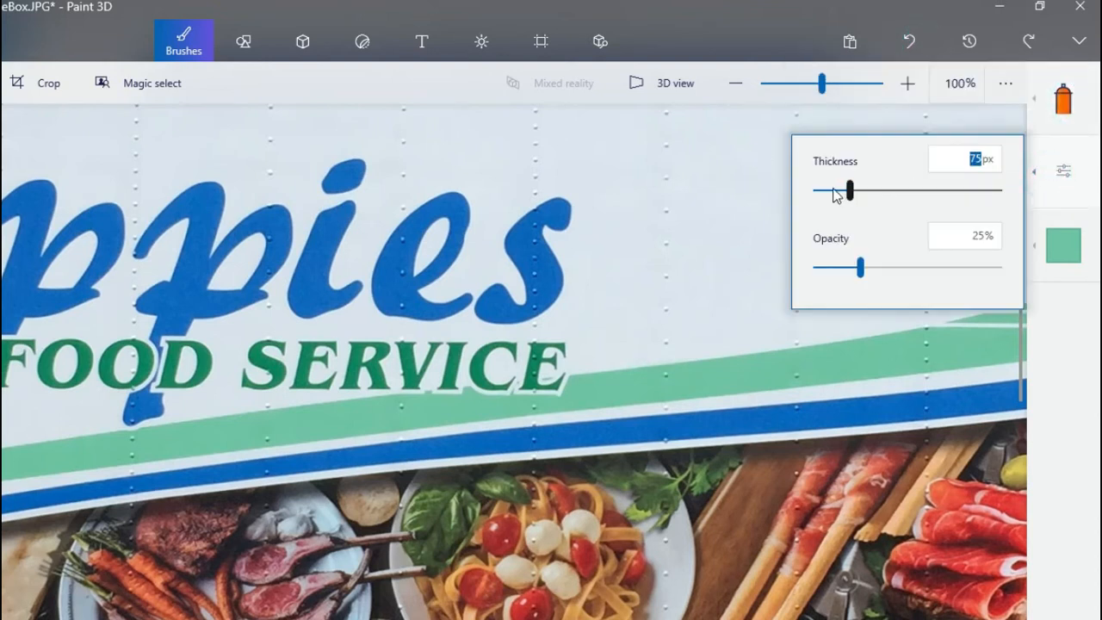
click(664, 372)
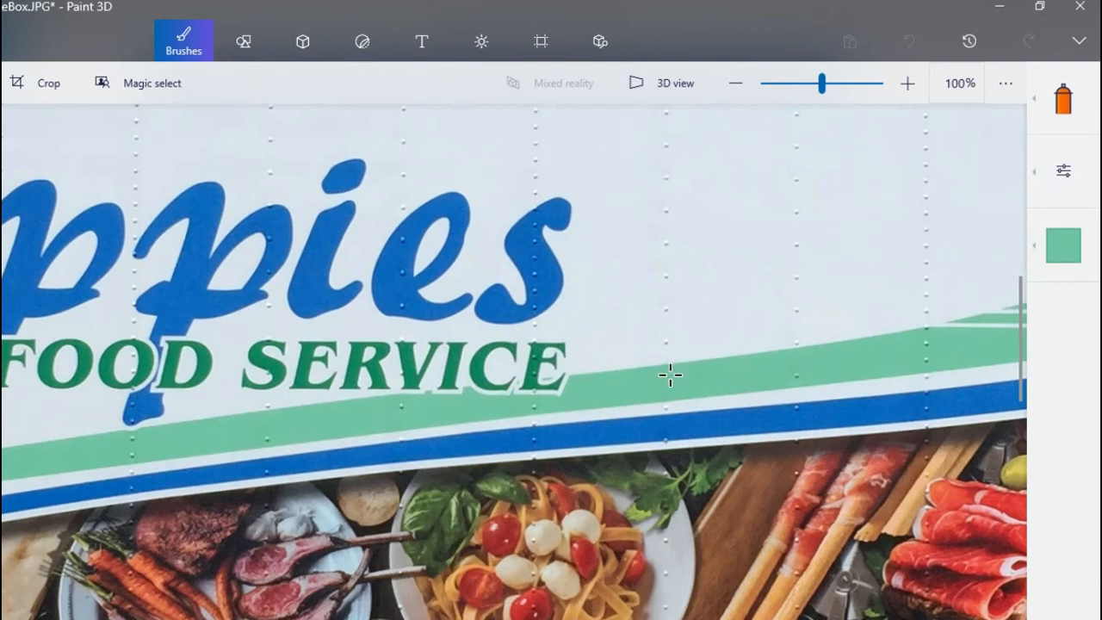
mouse_move(666, 370)
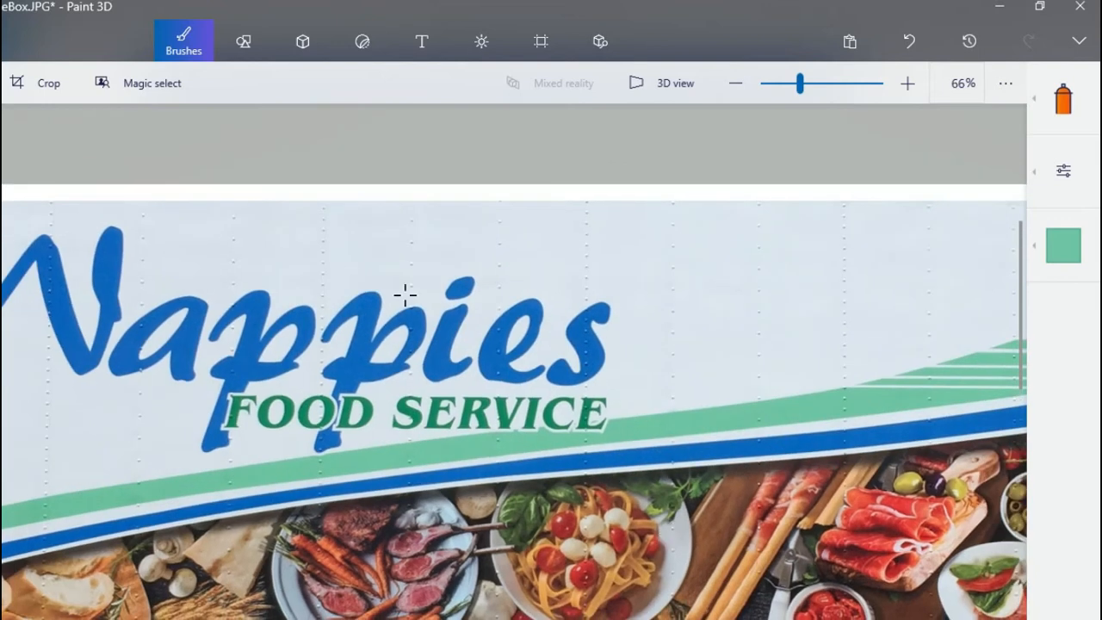
click(906, 82)
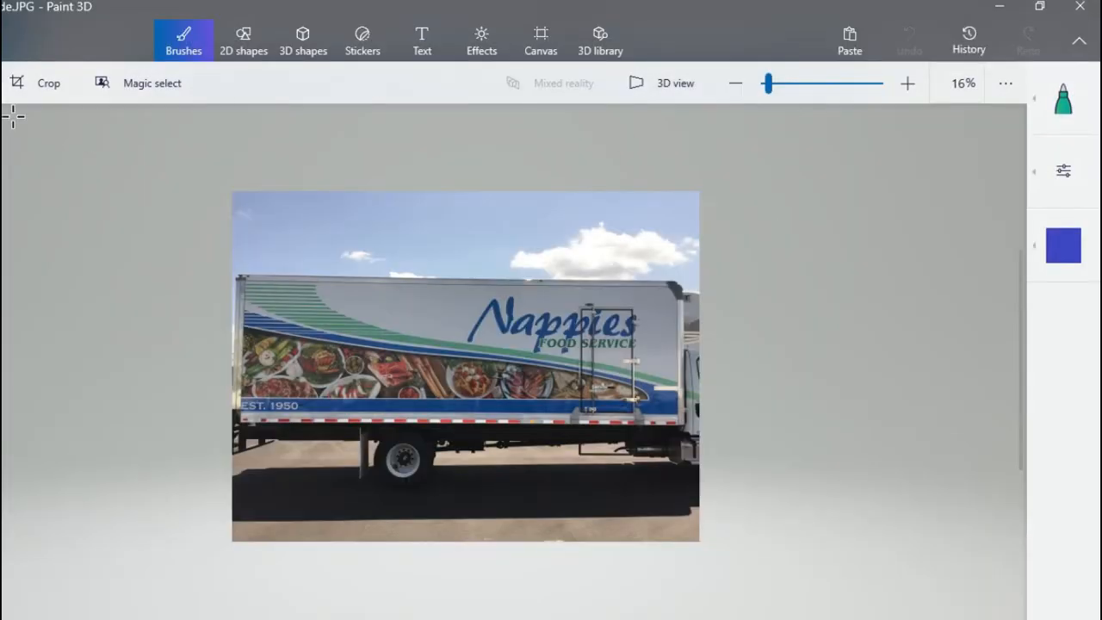
Crop the second truck photo, roughly bringing the top and bottom edges to the panel
click(38, 83)
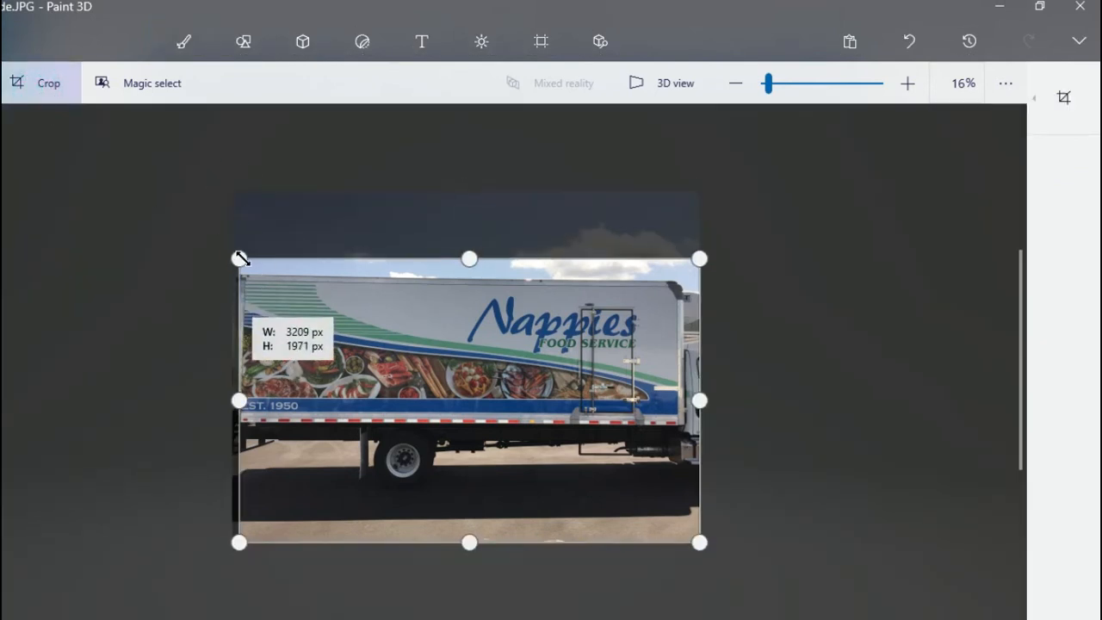
drag(468, 259, 468, 268)
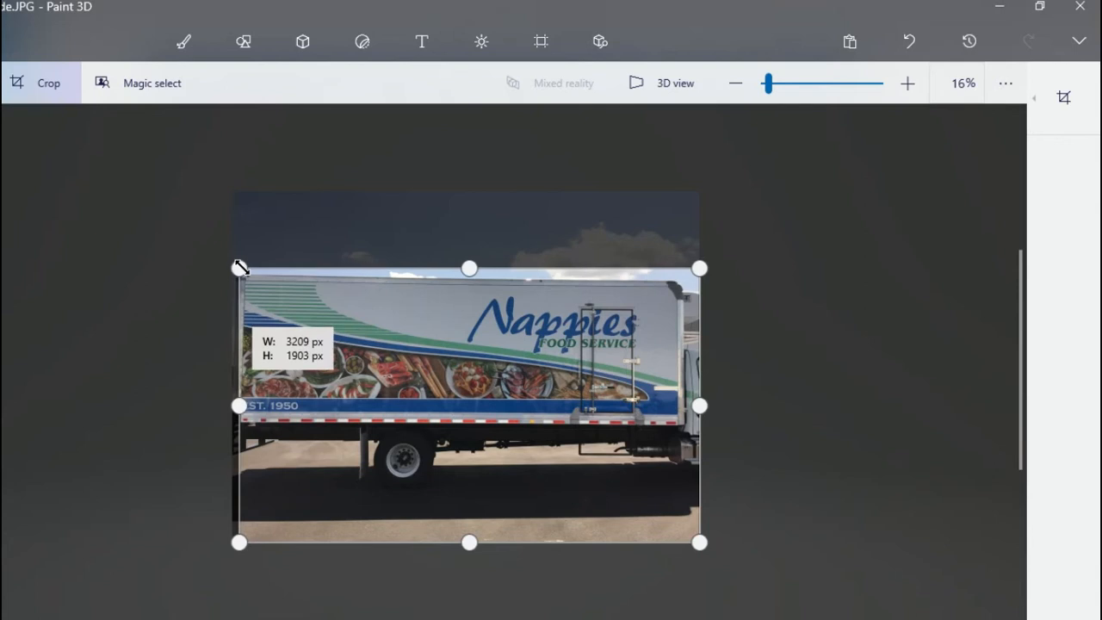
drag(469, 542, 474, 523)
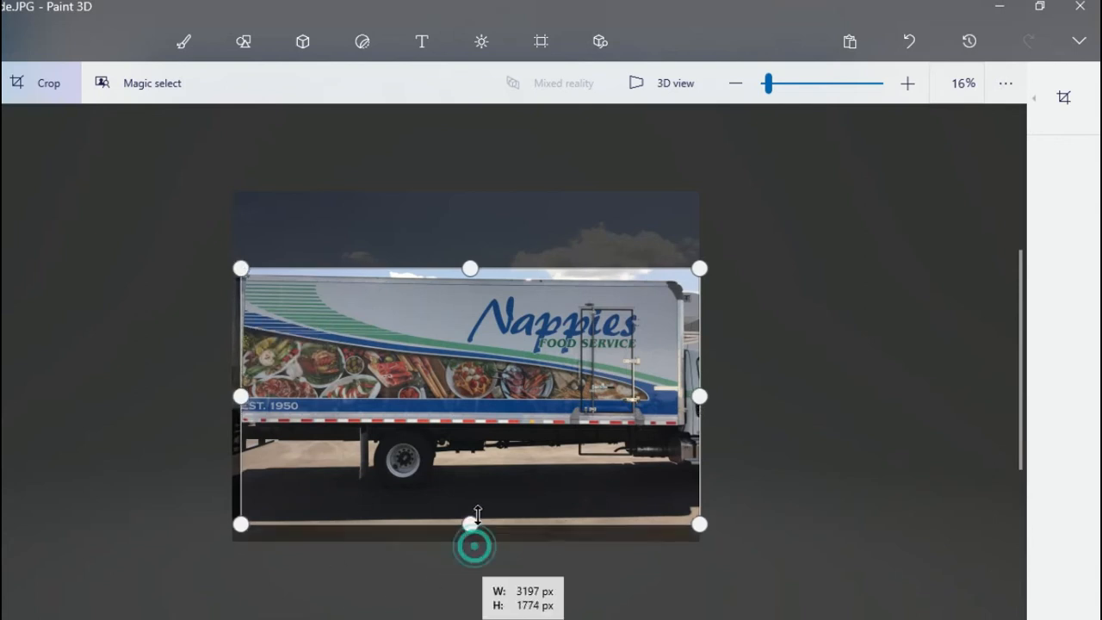
drag(473, 522, 476, 420)
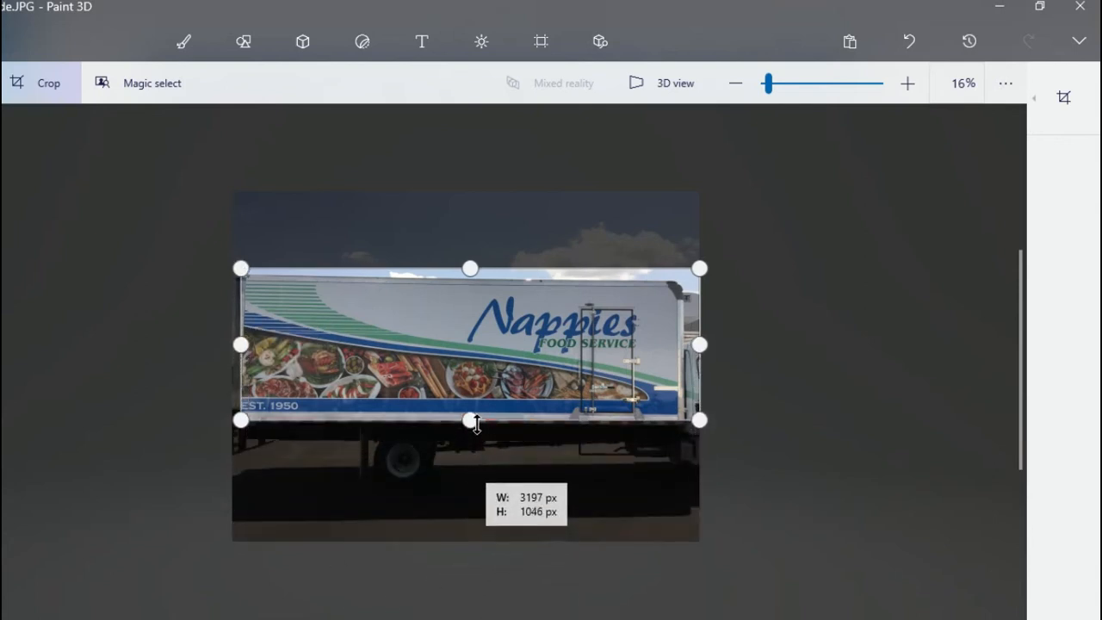
drag(470, 420, 470, 417)
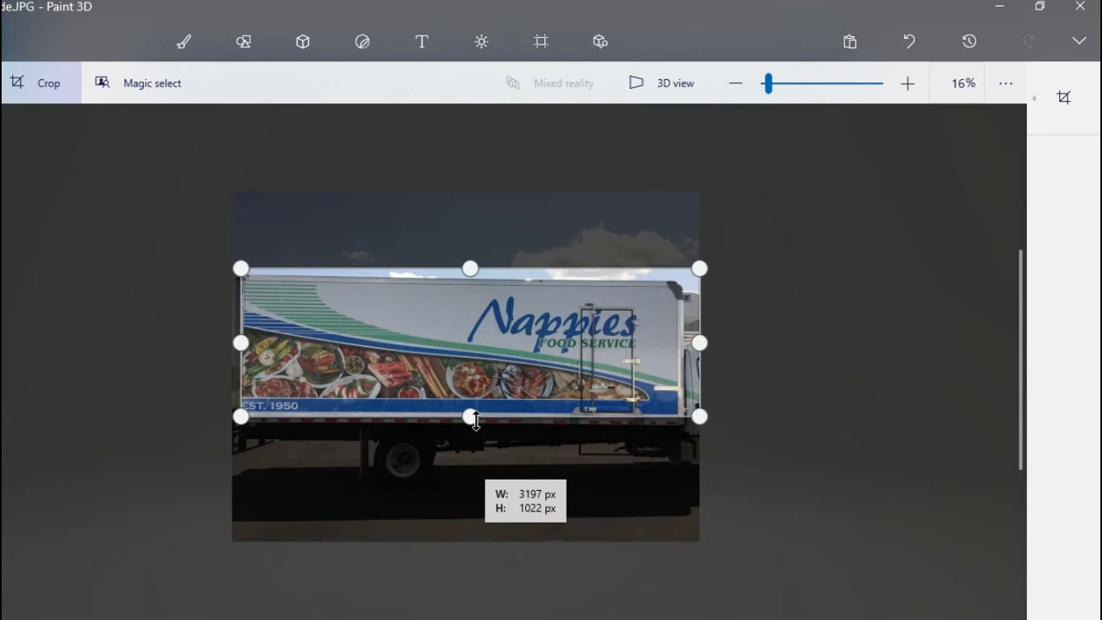
click(907, 84)
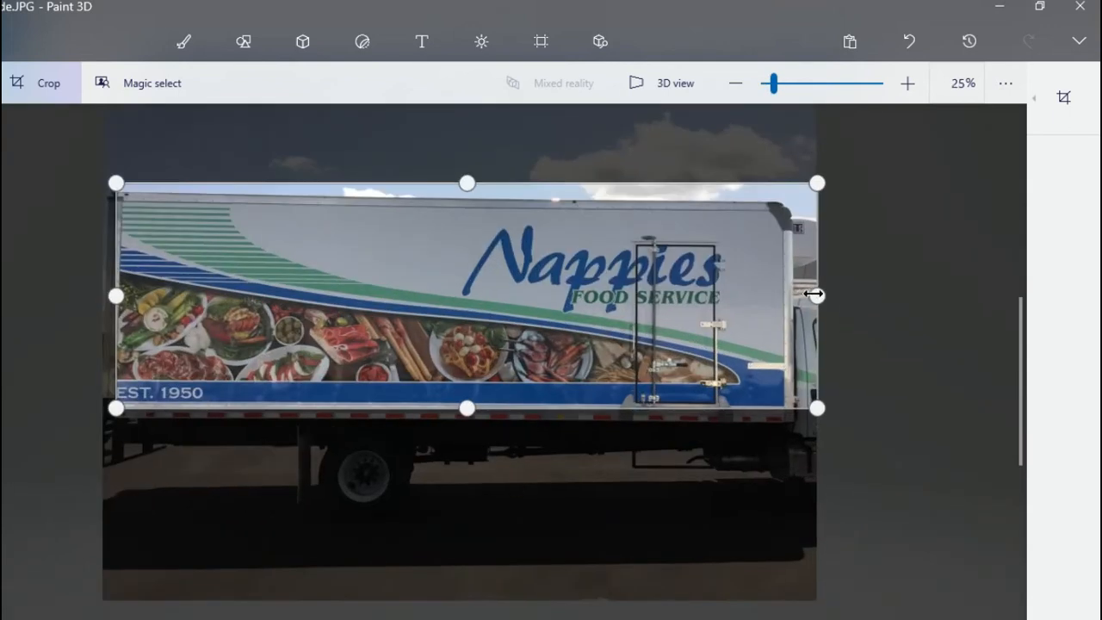
Refine the right, top and bottom crop edges and apply the 3045×930 px crop
drag(816, 295, 787, 287)
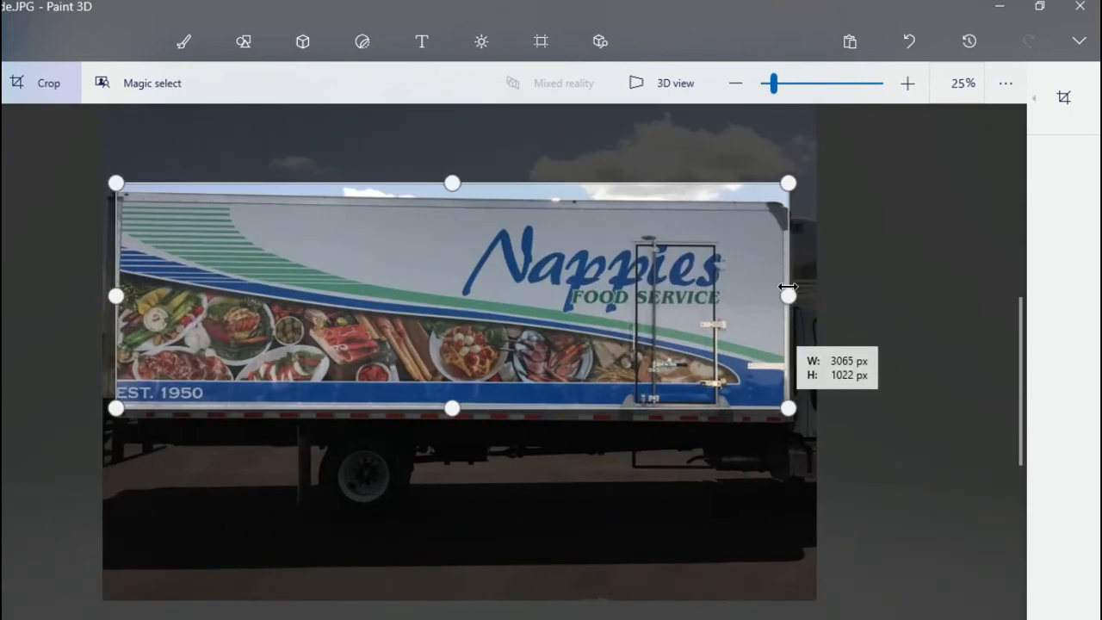
drag(788, 293, 783, 293)
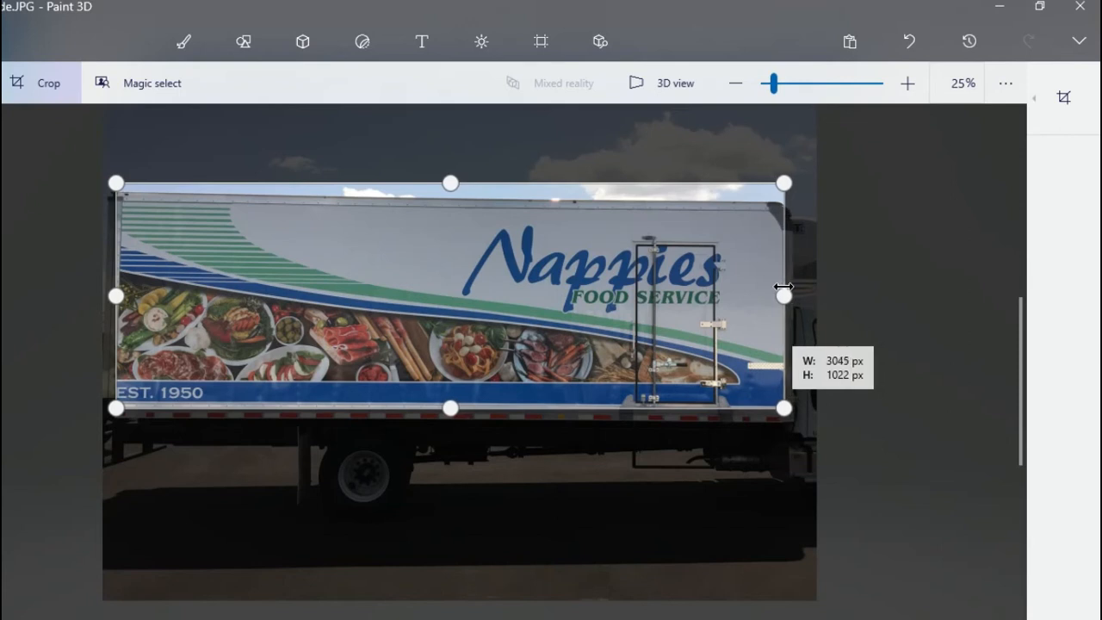
drag(449, 181, 449, 187)
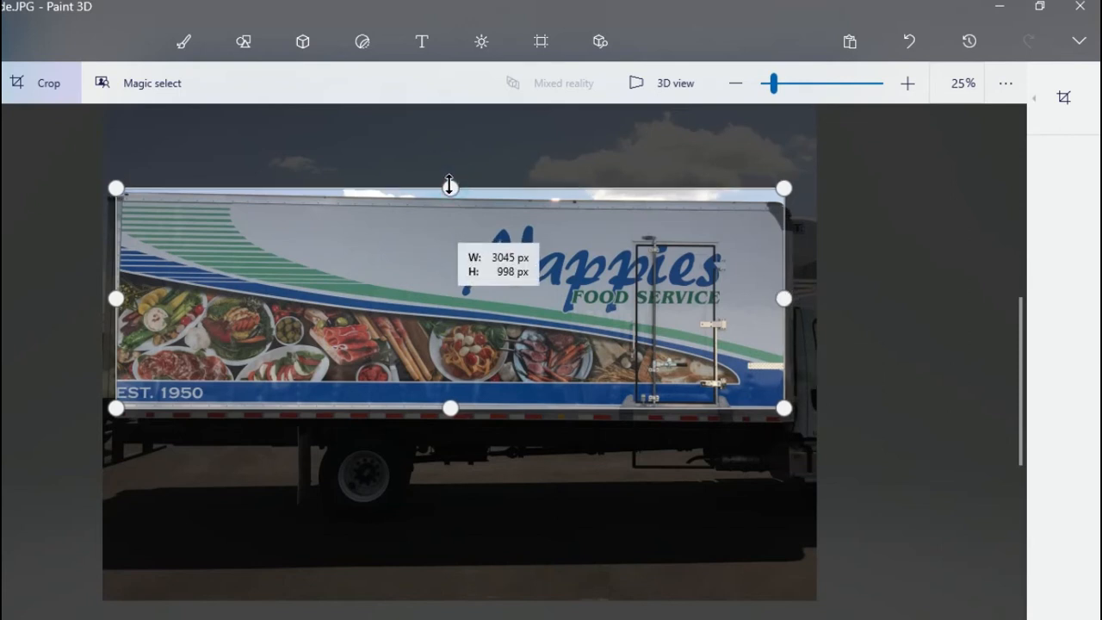
drag(449, 187, 447, 198)
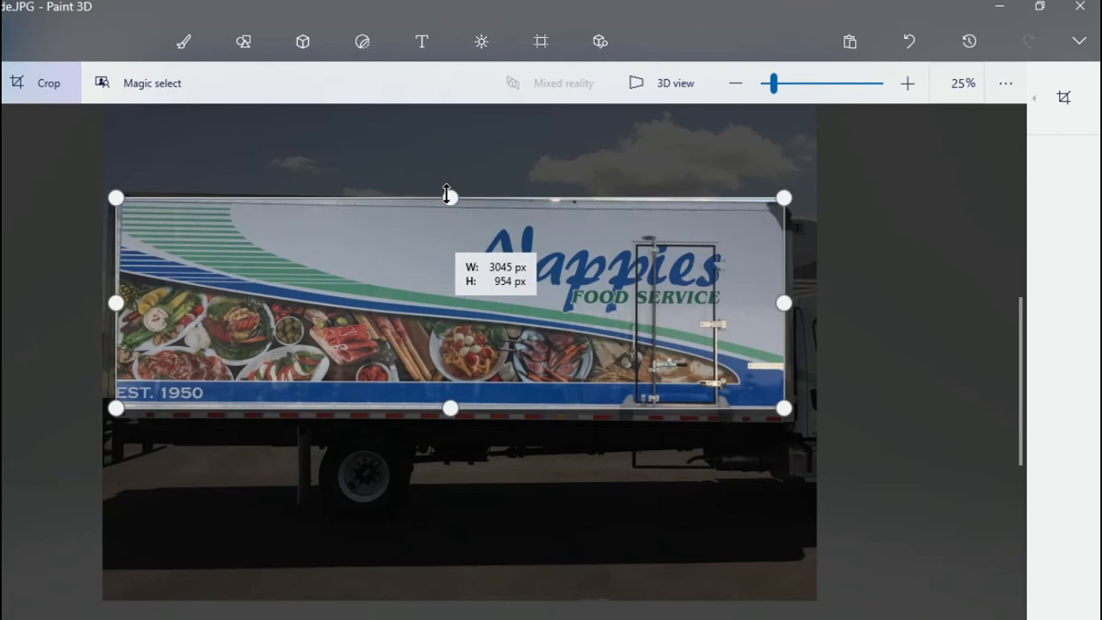
drag(447, 195, 444, 201)
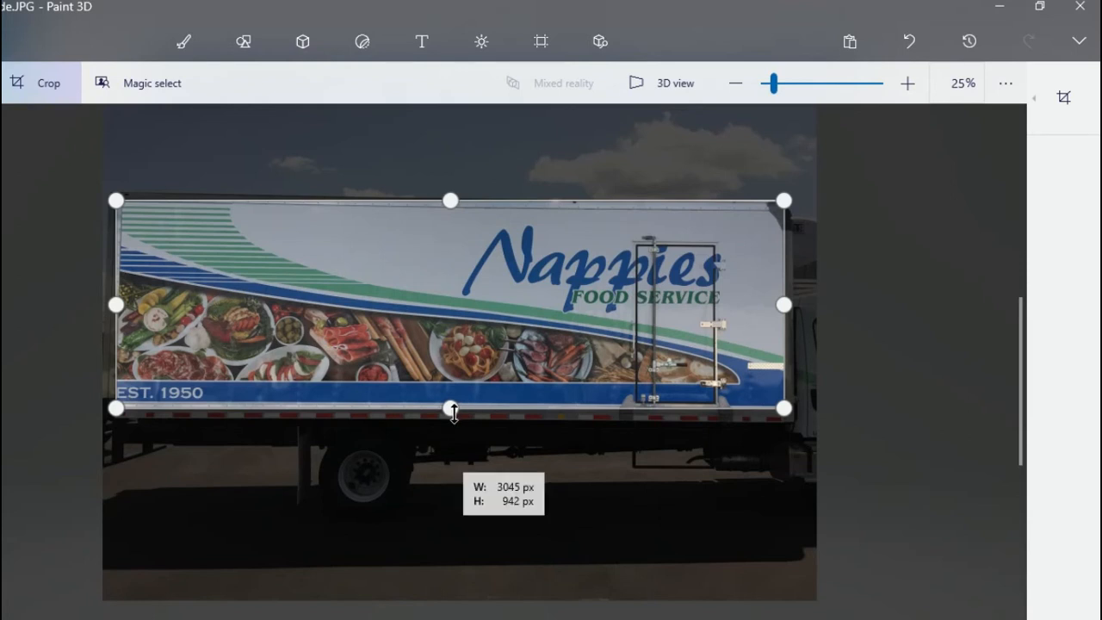
drag(452, 408, 452, 410)
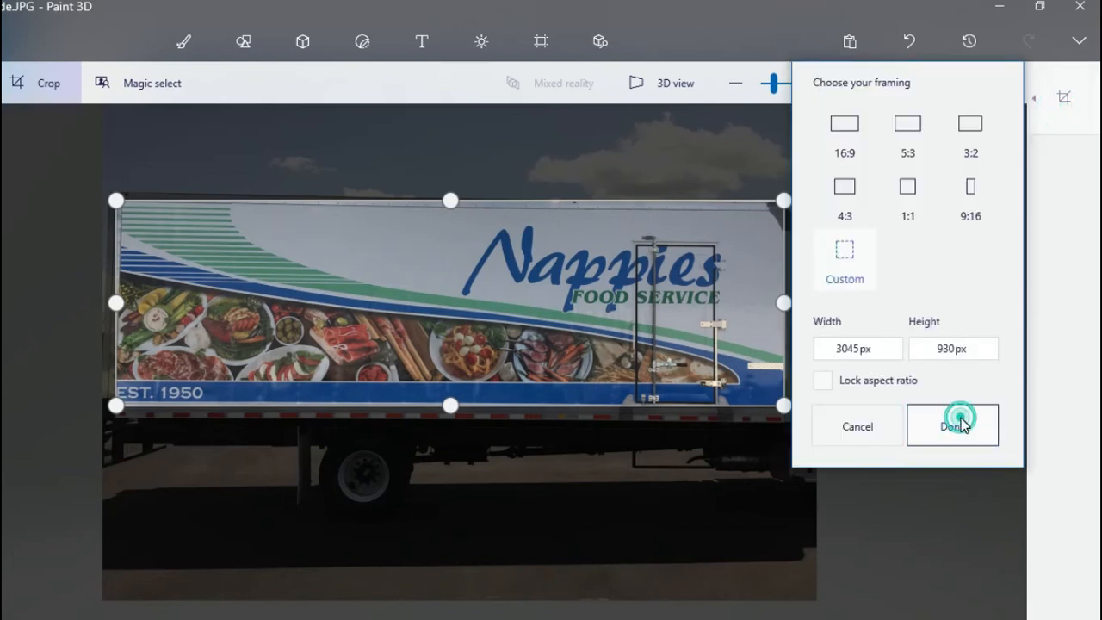
click(952, 425)
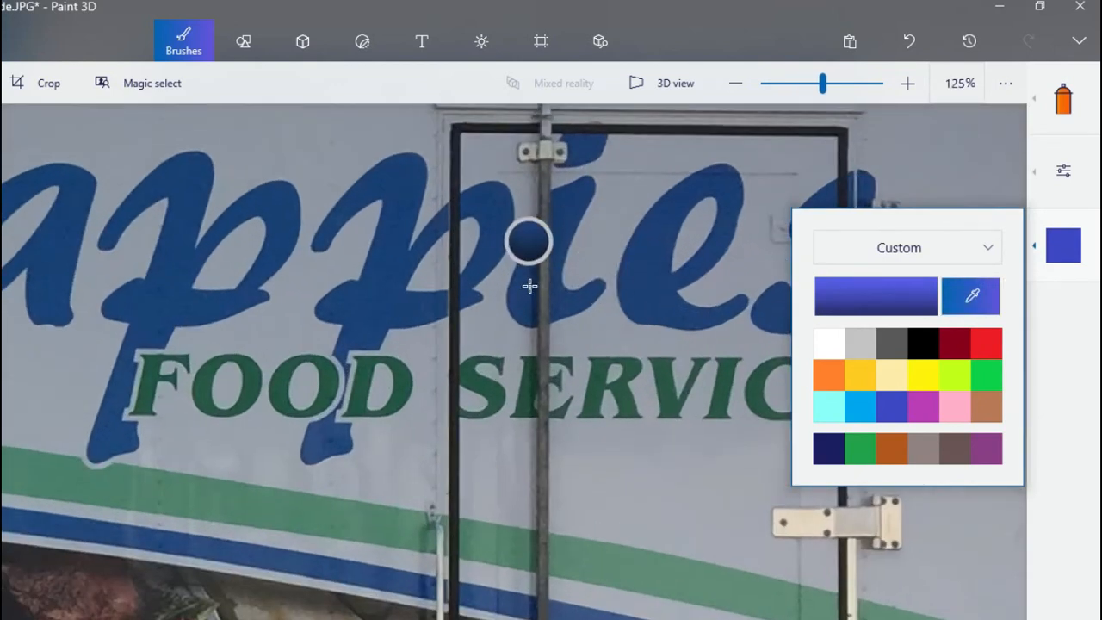
mouse_move(559, 191)
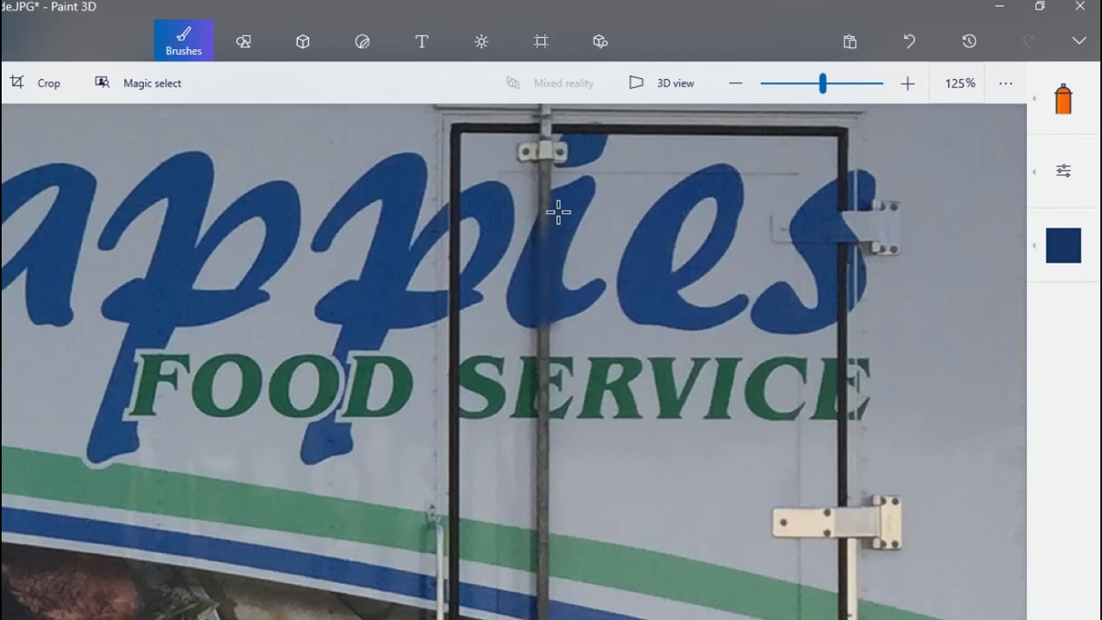
mouse_move(551, 288)
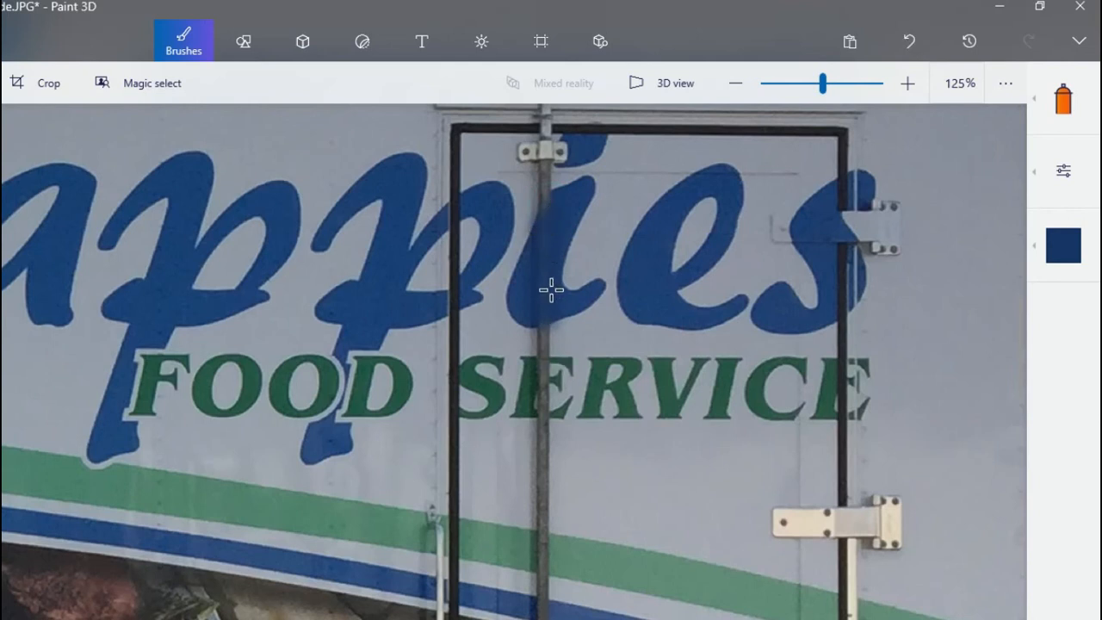
mouse_move(529, 304)
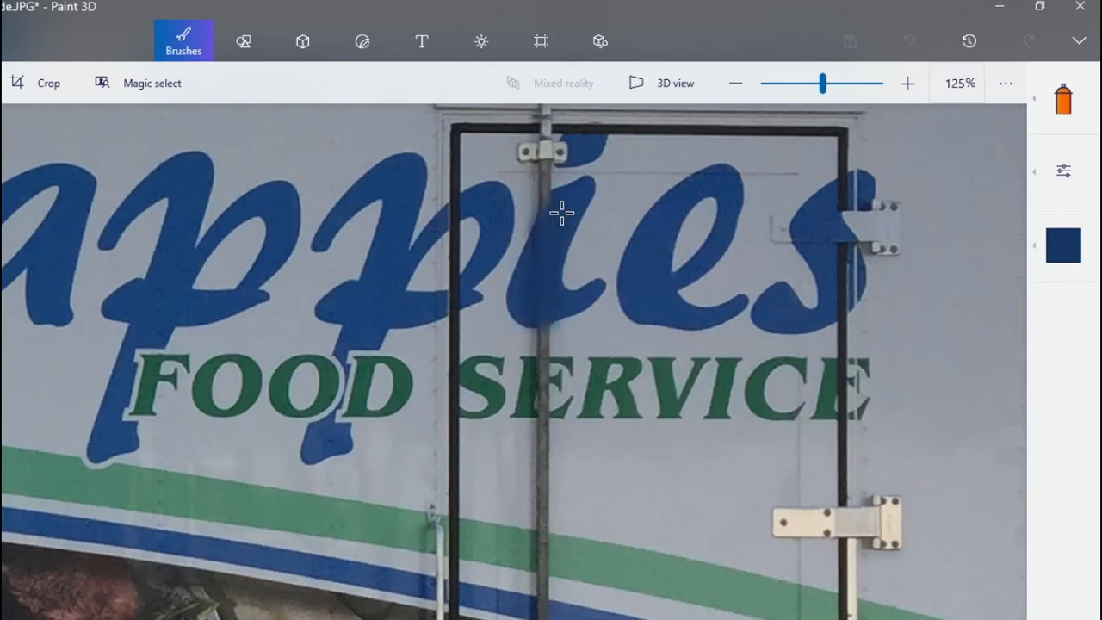
Paint over the door pole crossing the lettering in the lettering's dark navy blue
click(541, 309)
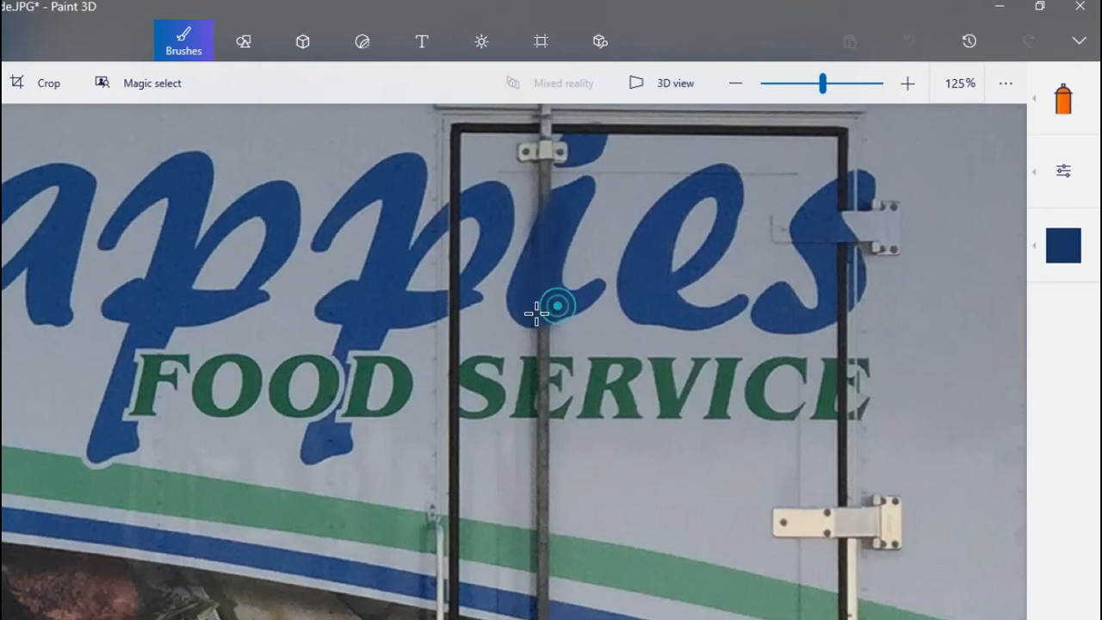